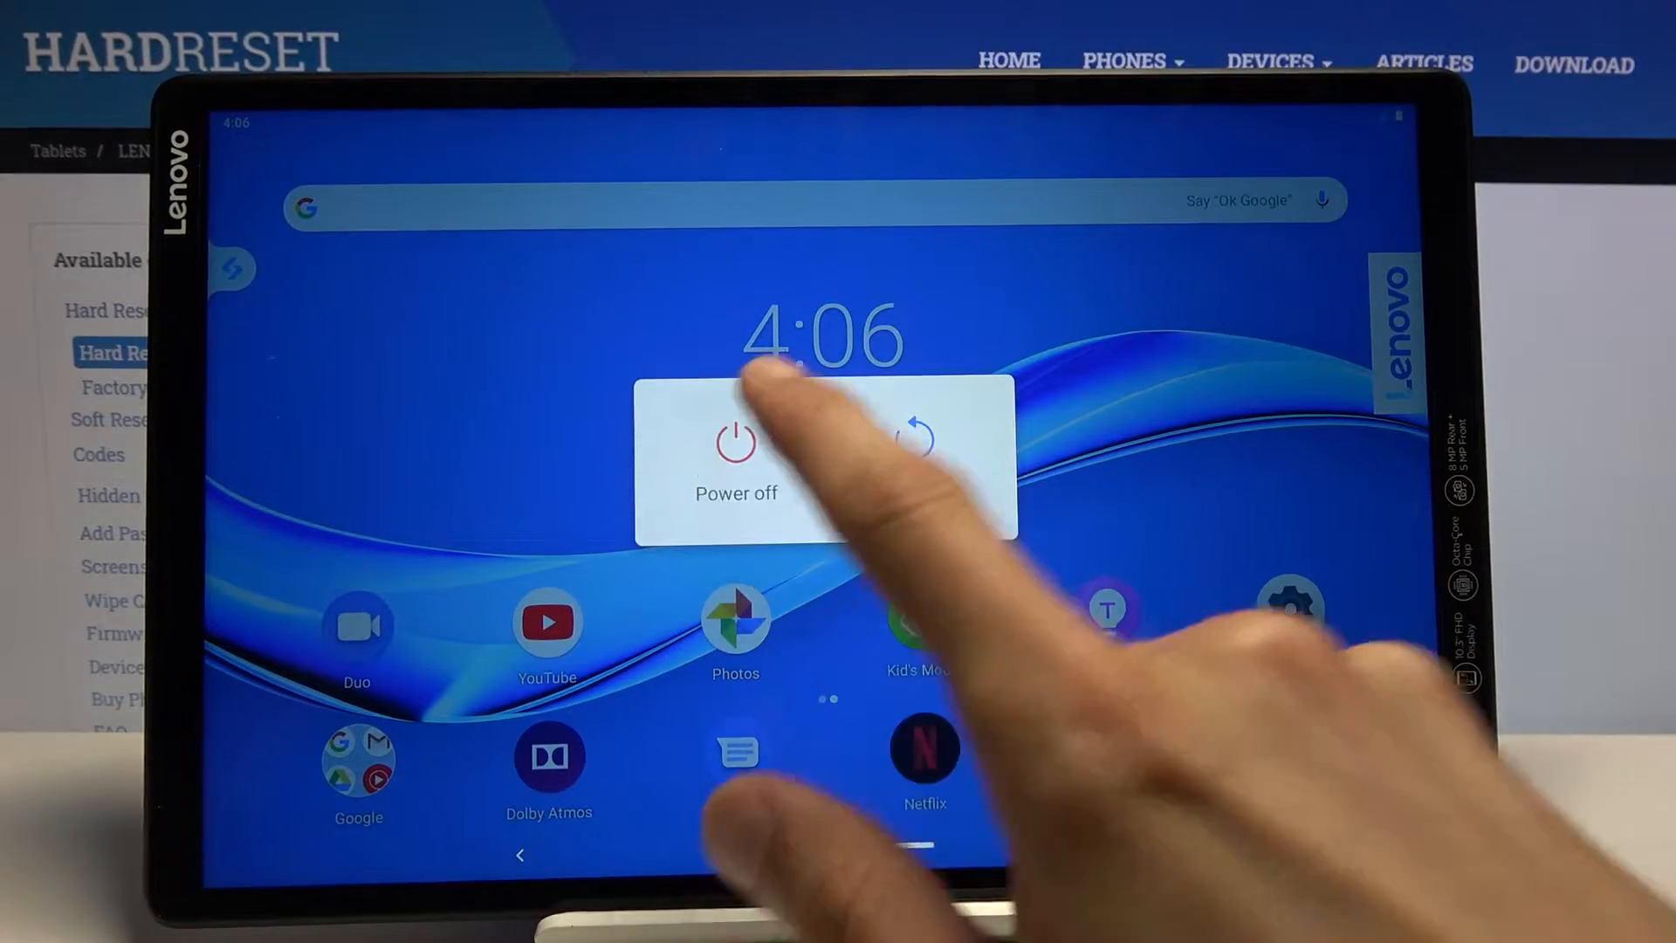
Shut the tablet down via Power off in the power menu.
left_click(734, 459)
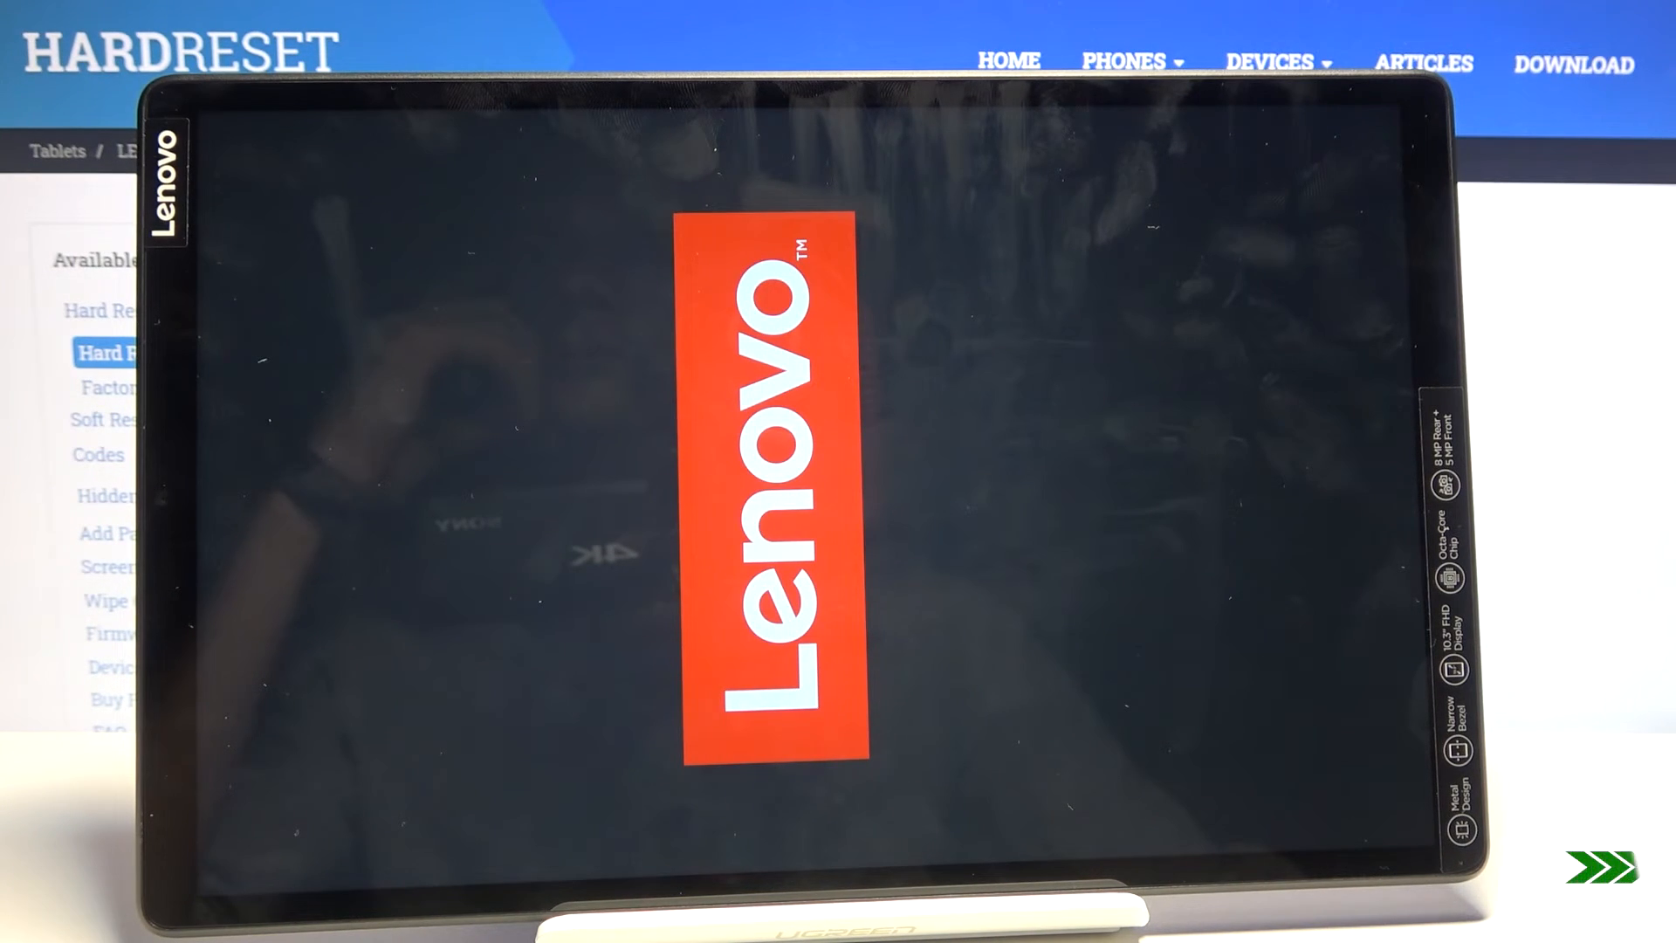
Enter the remaining SIM PIN digits to reach the pattern lock screen.
left_click(928, 417)
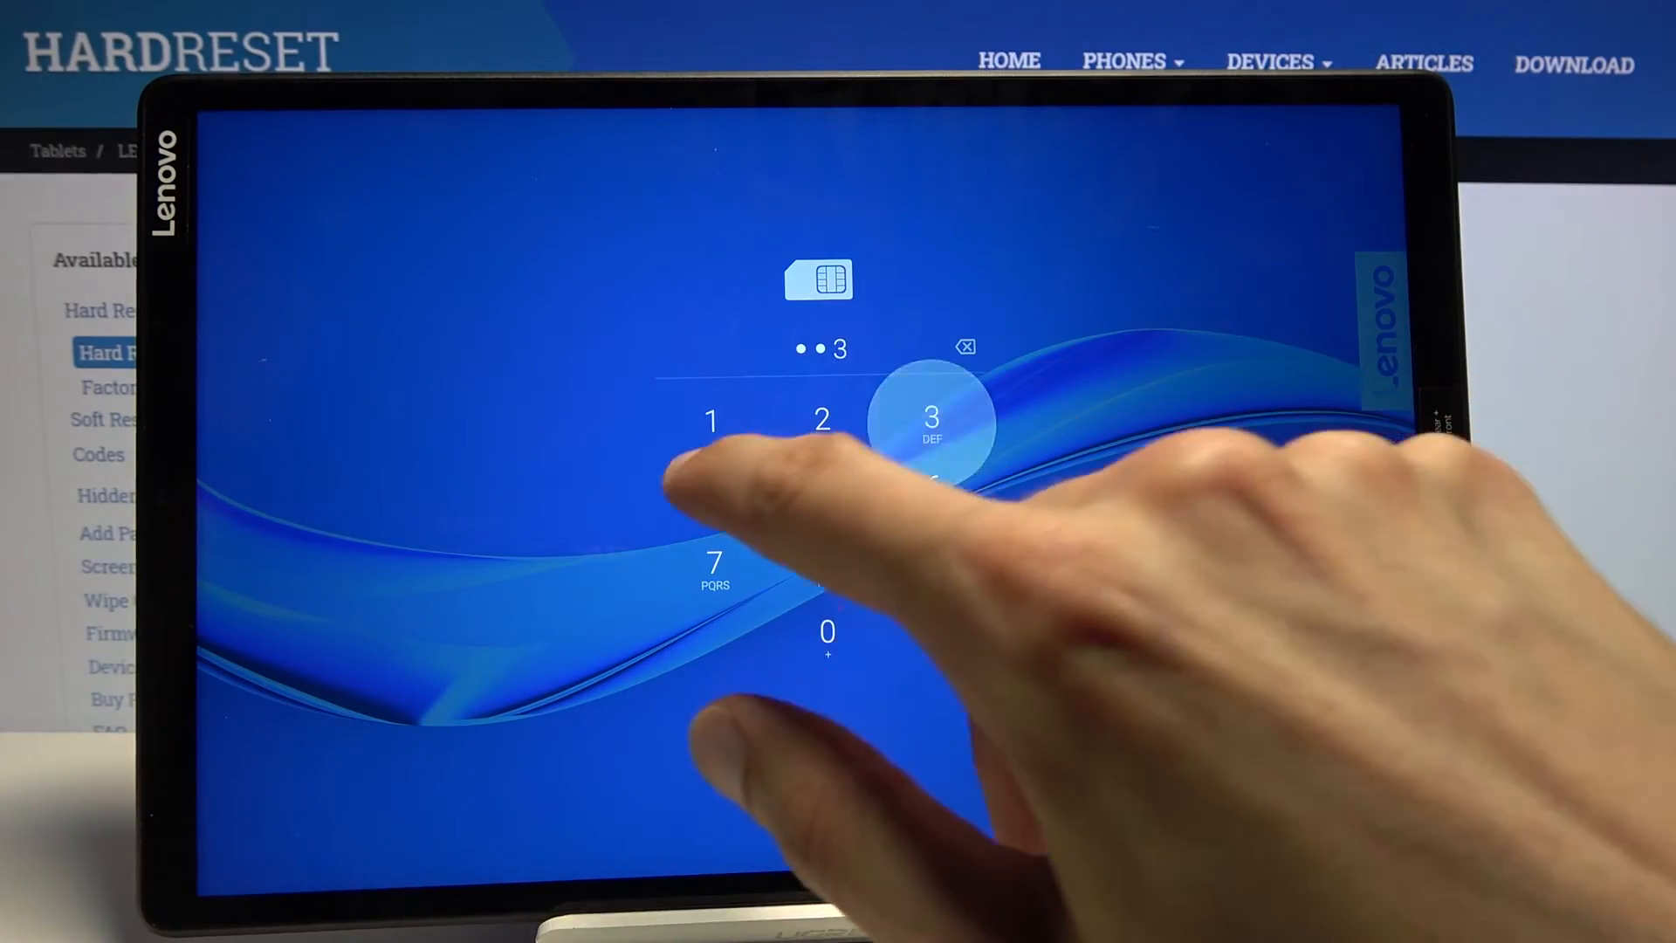
left_click(930, 417)
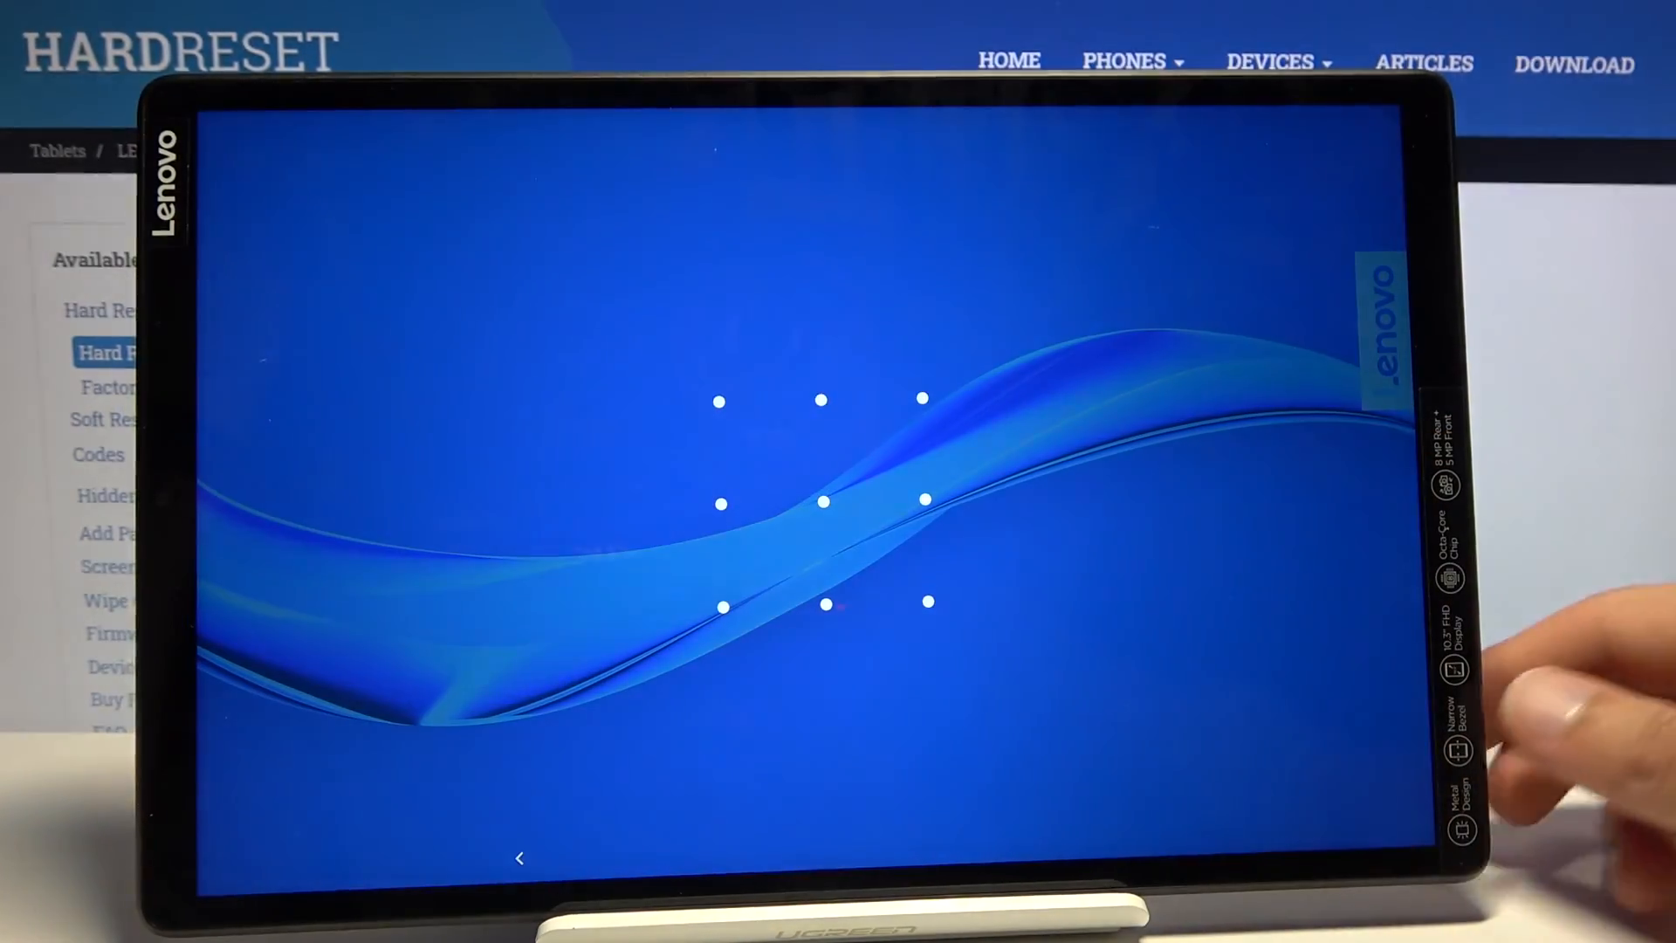